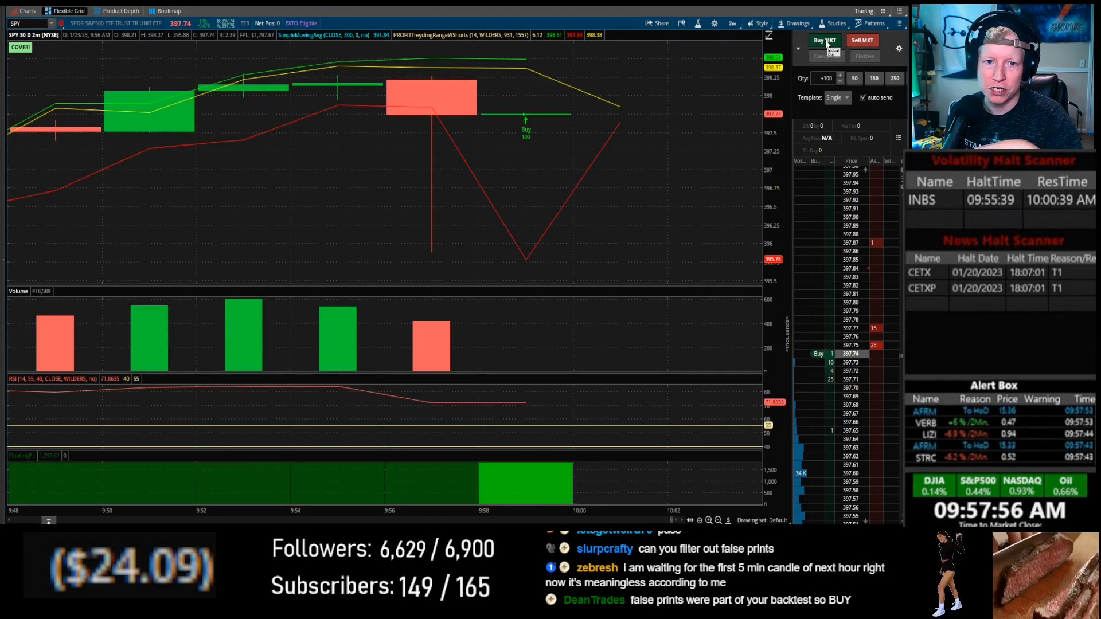
# Step: Buy 100 SPY shares at market from Active Trader, filling near 397.705
pyautogui.click(824, 40)
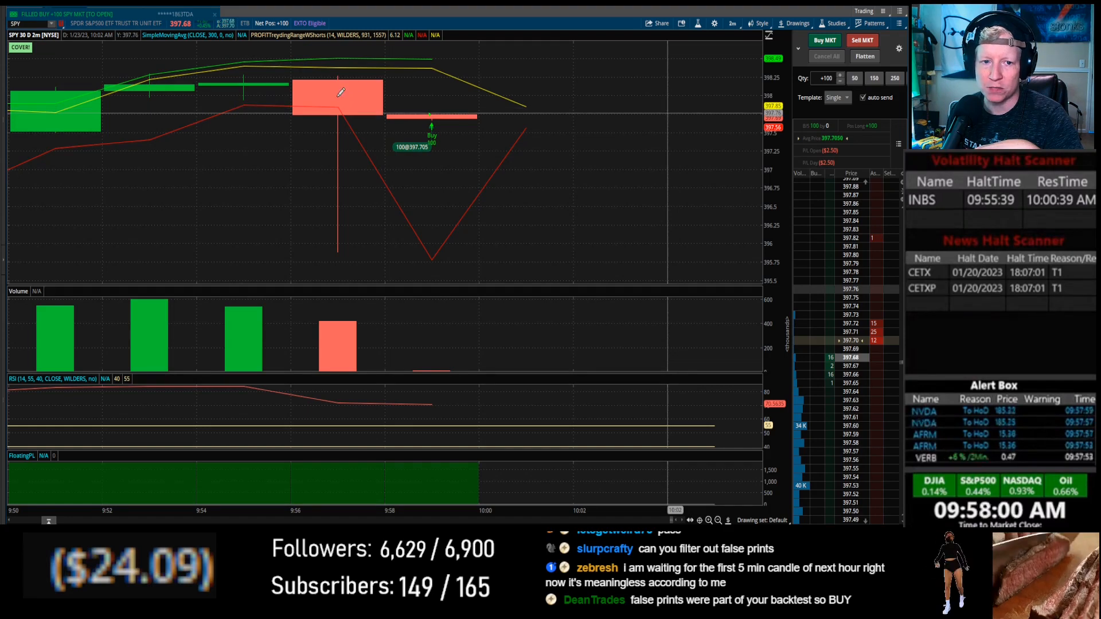
# Step: Correct the 9:56 bar's false low print via the Manual Corrector, then close it
pyautogui.rightClick(341, 95)
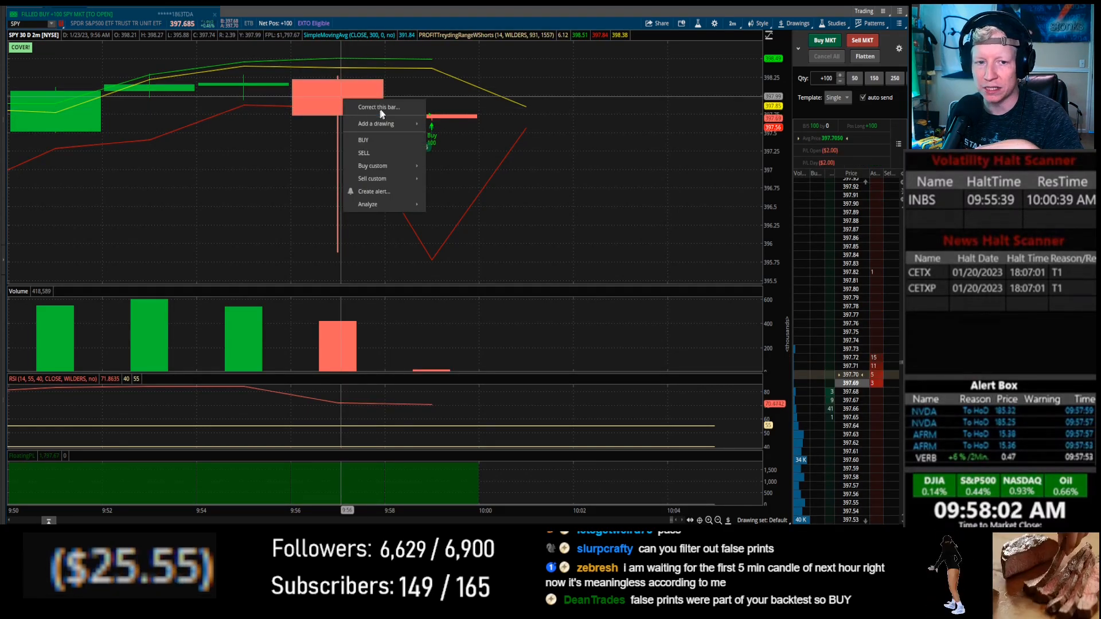
pyautogui.click(378, 107)
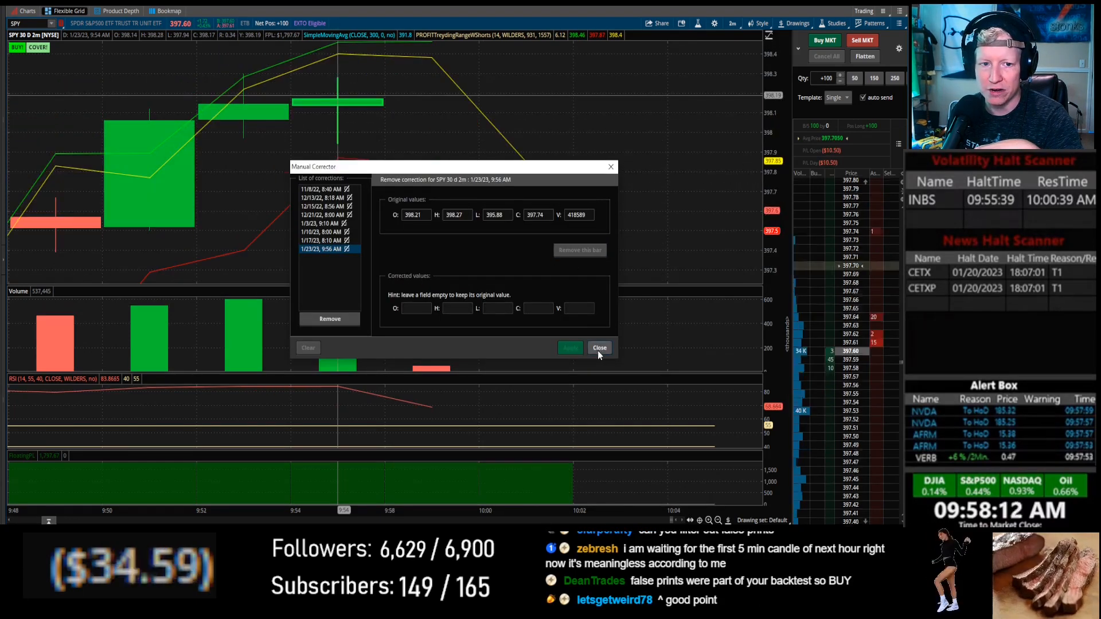
pyautogui.click(599, 347)
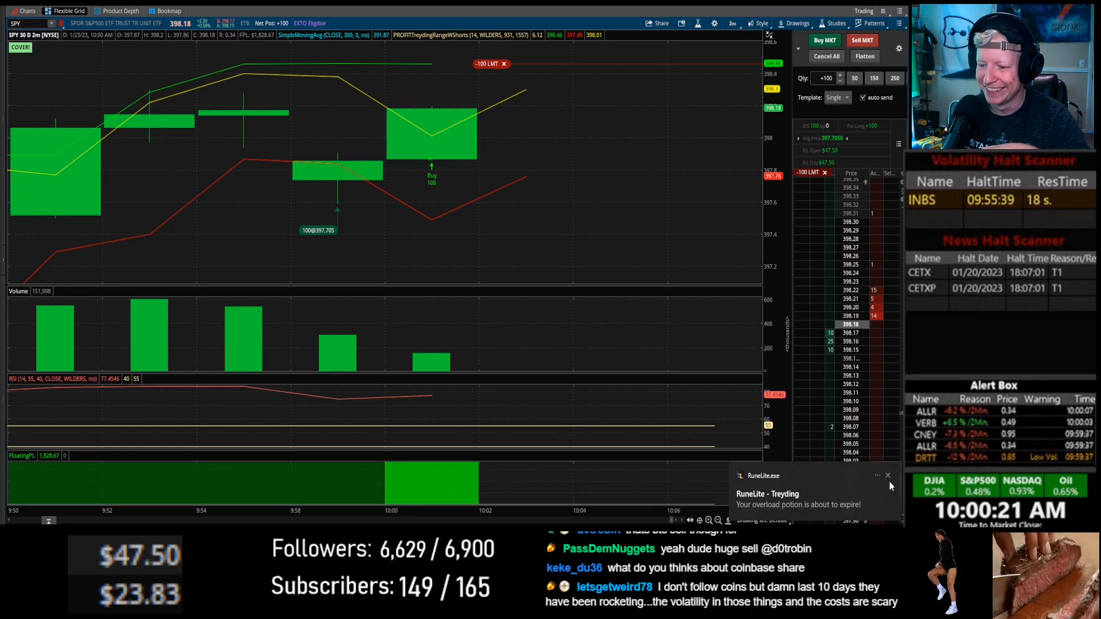
# Step: Dismiss the pop-up and buy 100 SPY at market, filling at 397.7999
pyautogui.click(888, 475)
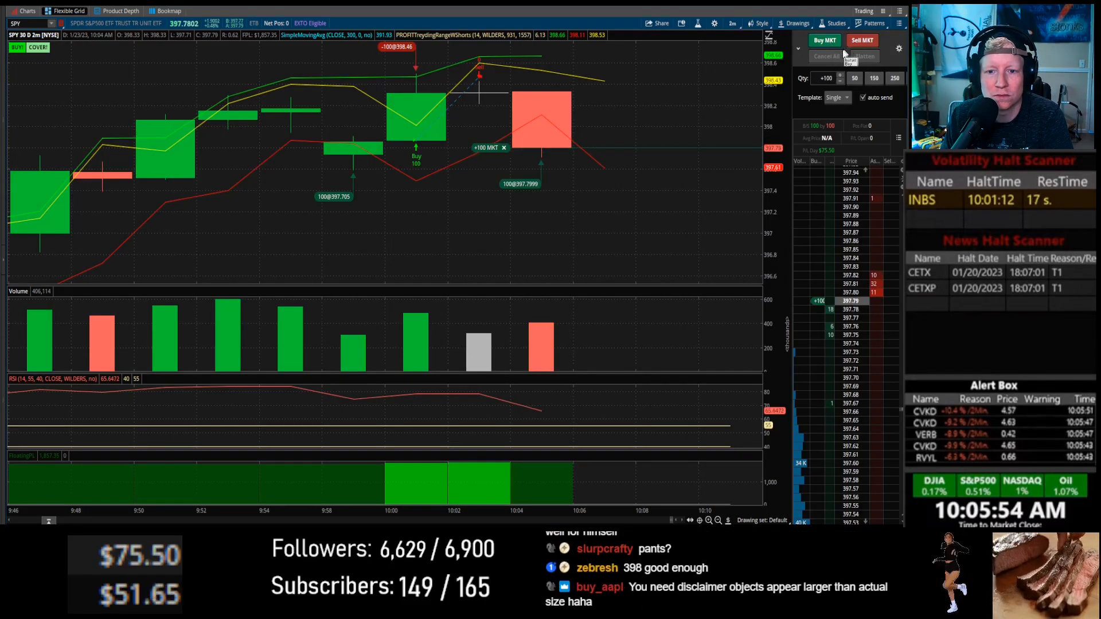
pyautogui.click(823, 40)
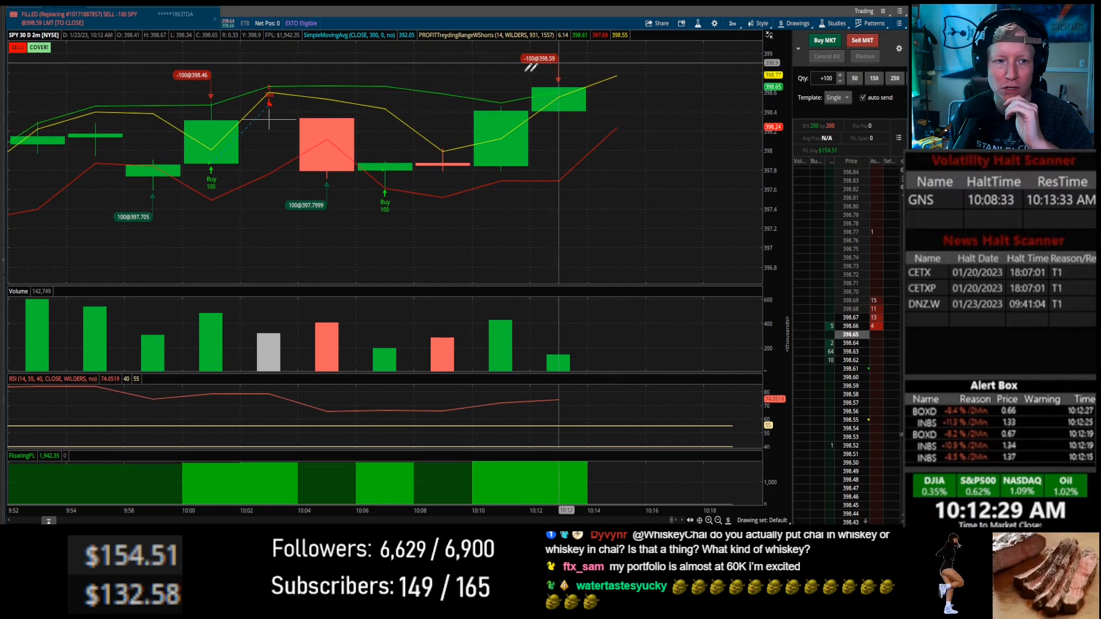
pyautogui.moveTo(706, 472)
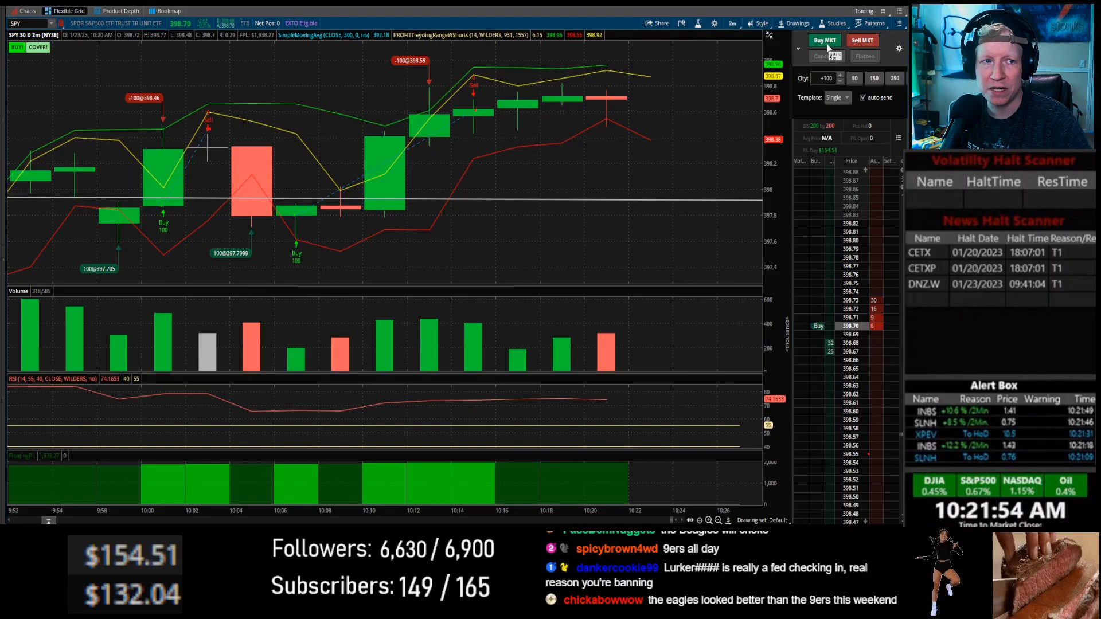
# Step: Buy 100 SPY at market, filling at 398.695 for a +100 position
pyautogui.click(824, 41)
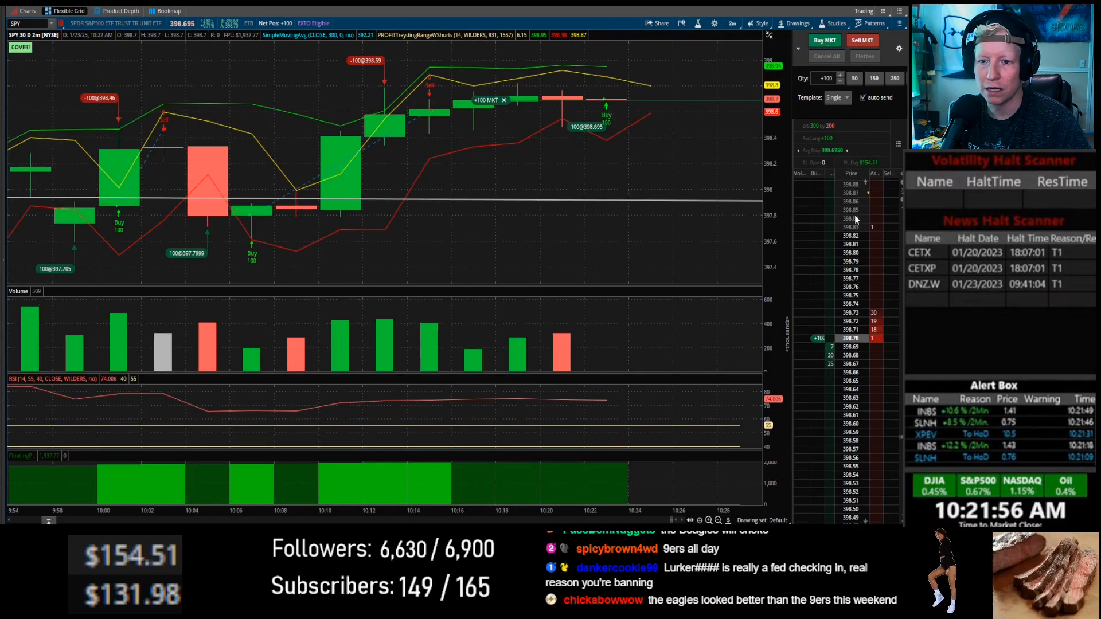
pyautogui.click(823, 40)
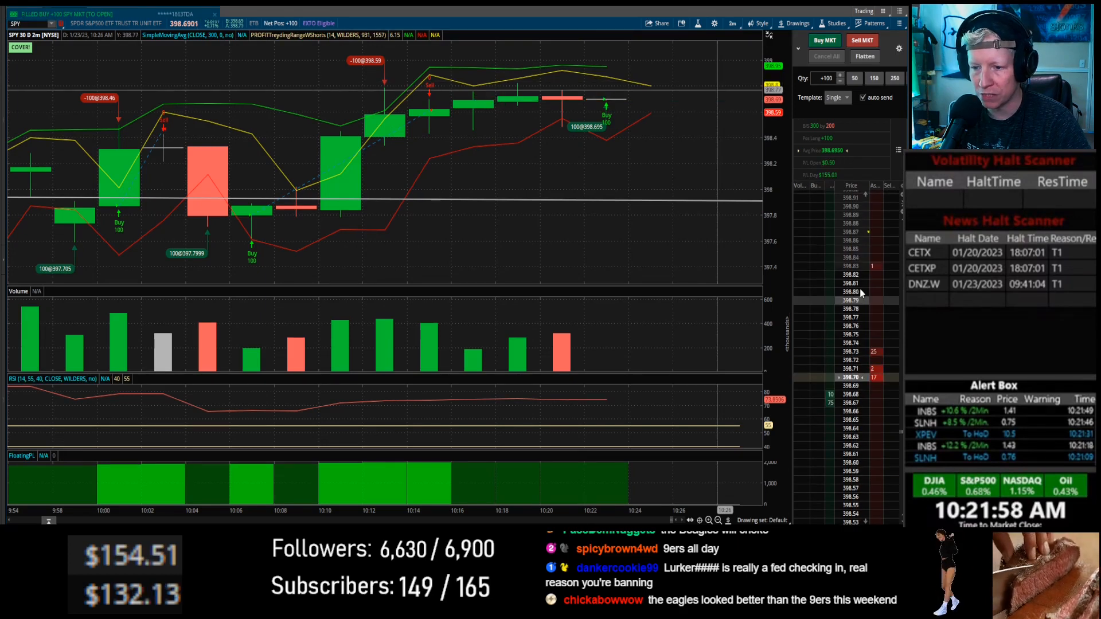